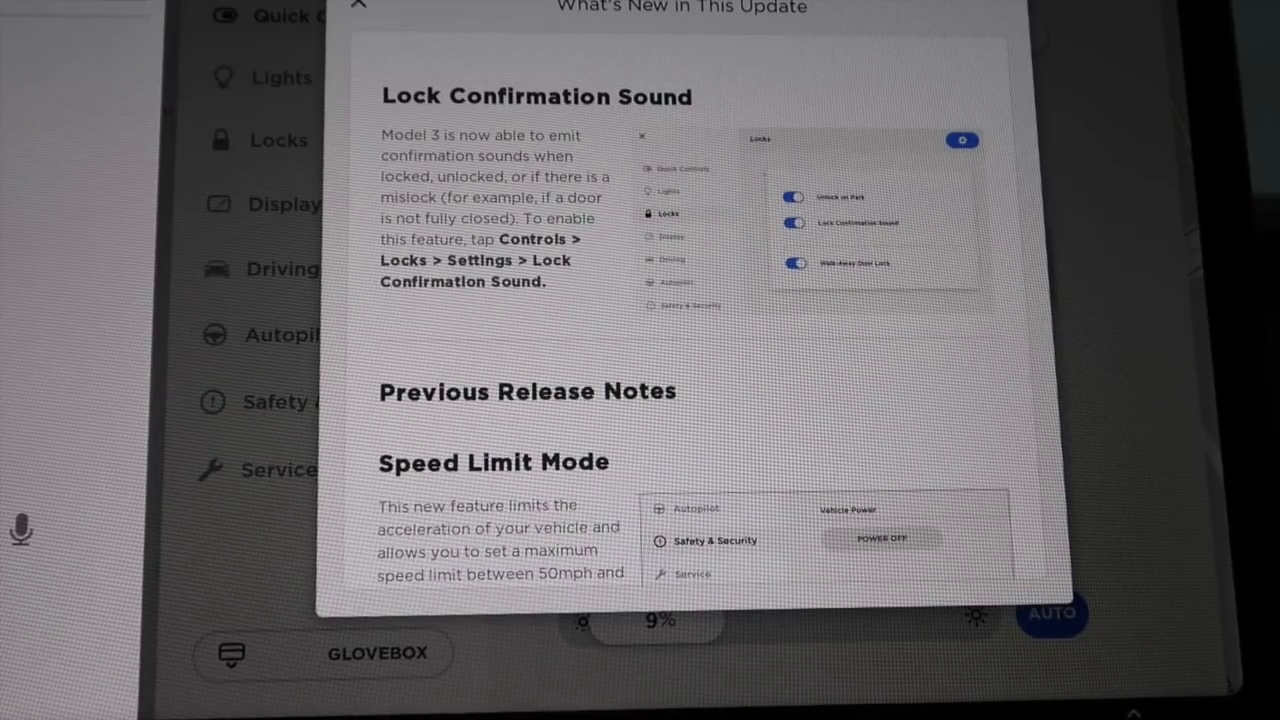
- Scroll the release notes down to the Speed Limit Mode details and Autopilot section
scroll(down, 3)
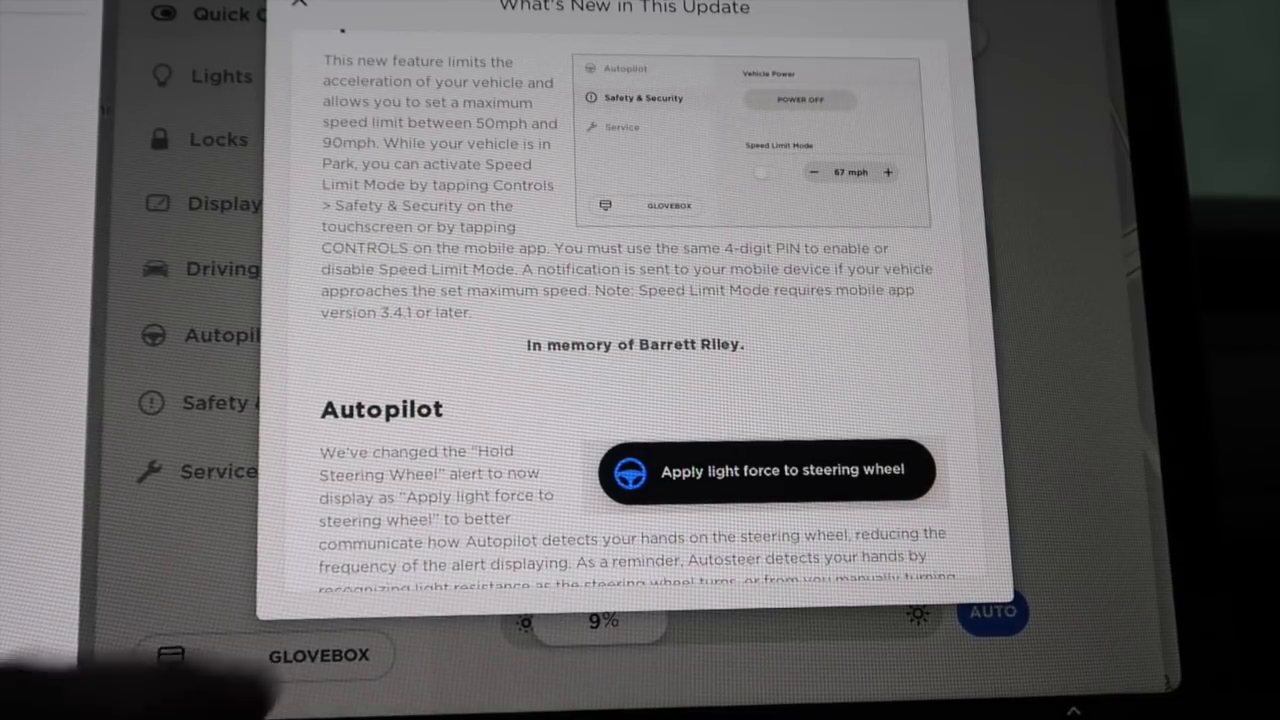
- Scroll past Autopilot and Instrument Cluster until Traffic-Aware Cruise Control reaches the top
scroll(down, 3)
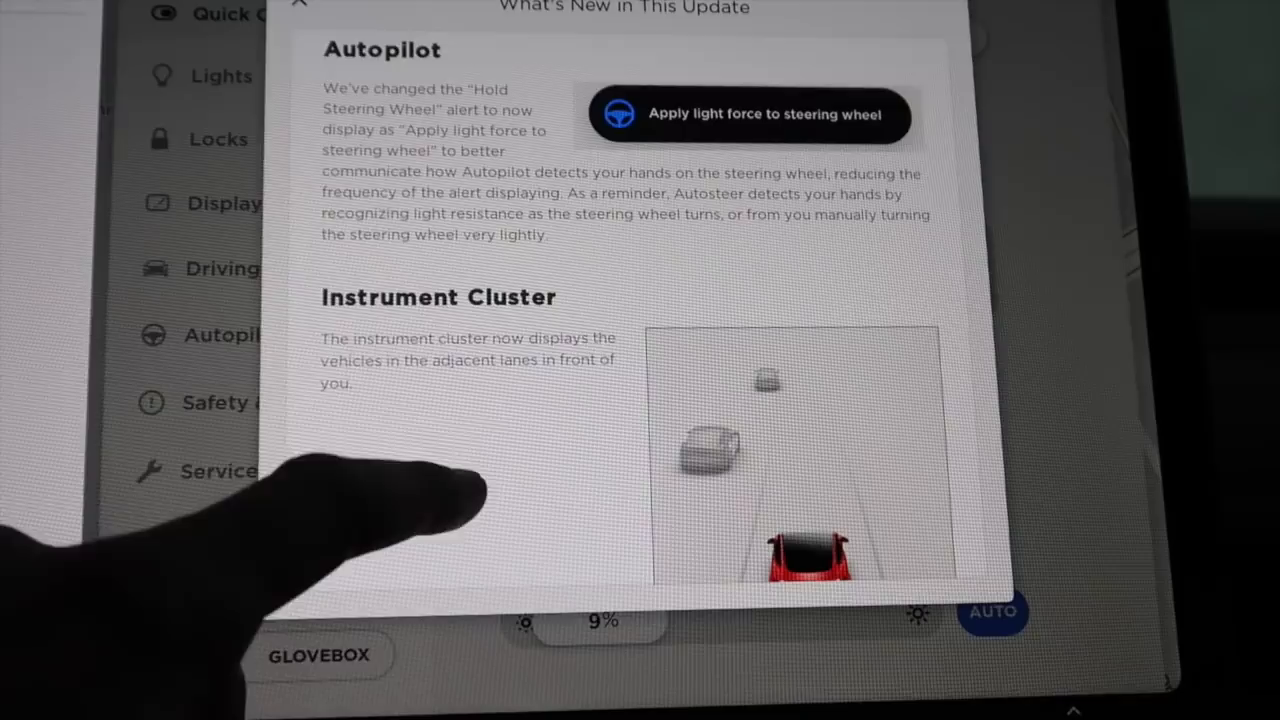
scroll(down, 3)
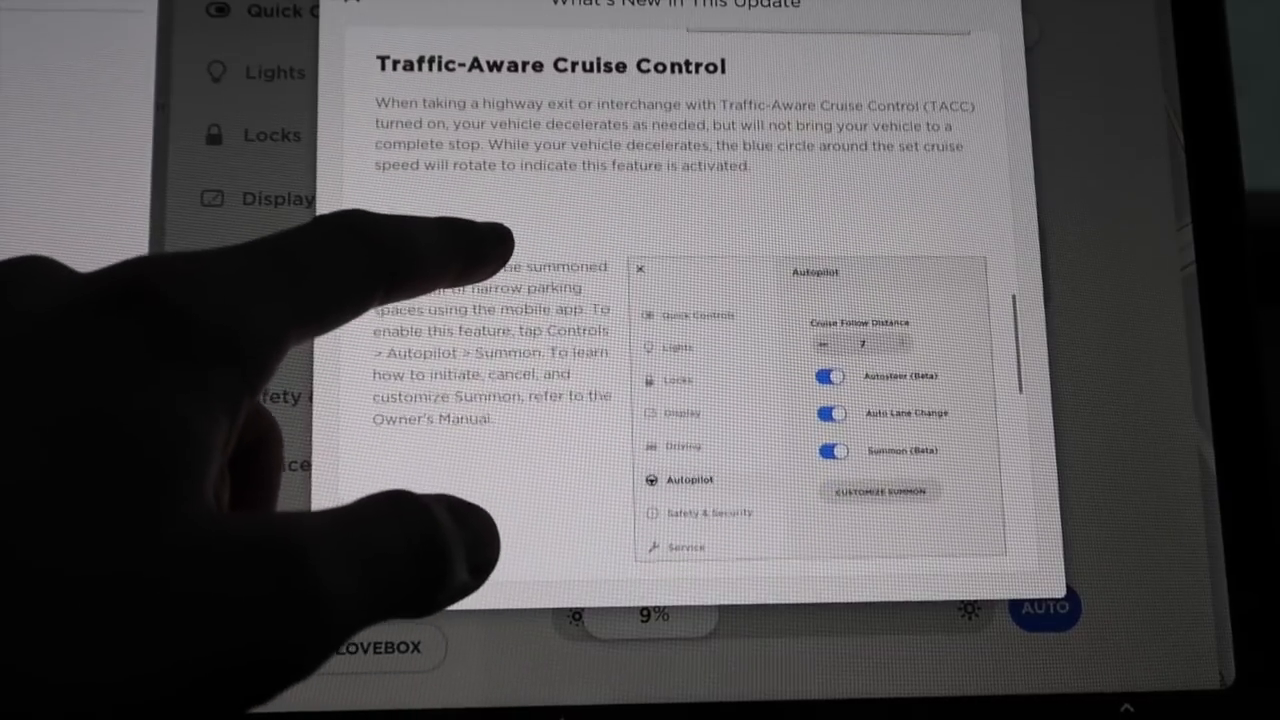
- Scroll past Summon until the Wi-Fi and Cabin Overheat Protection sections appear
scroll(down, 3)
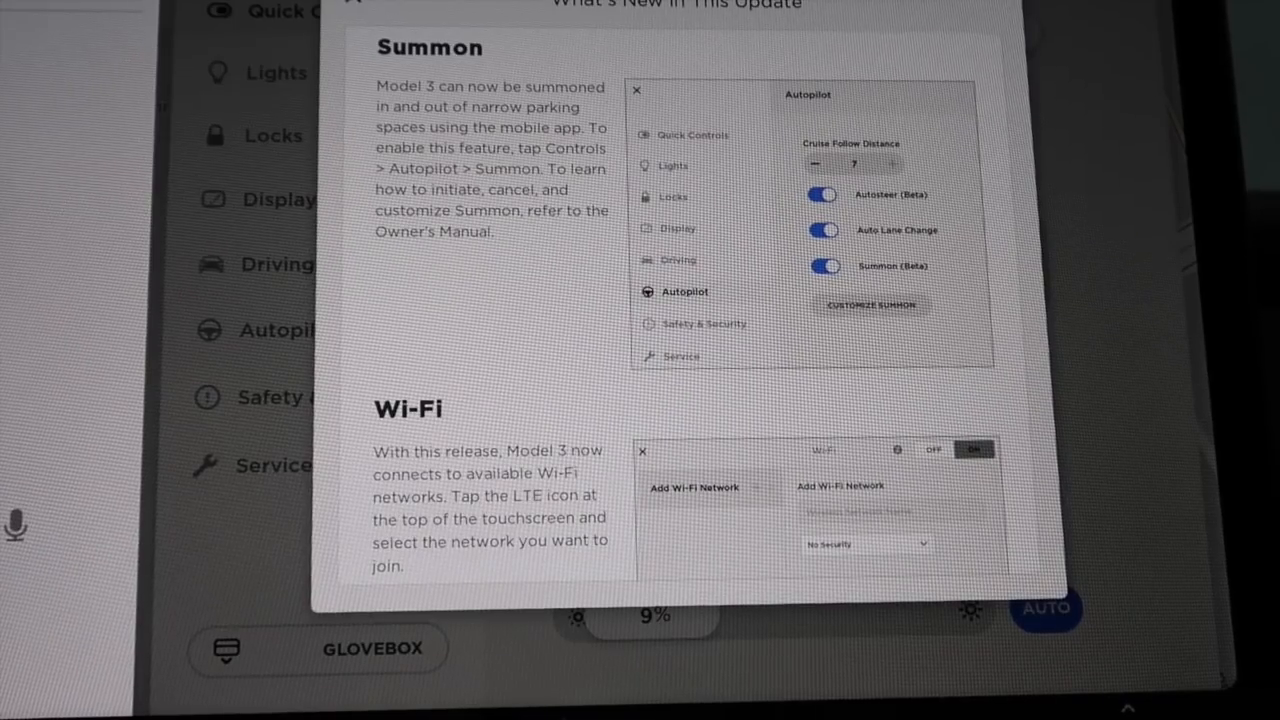
scroll(down, 3)
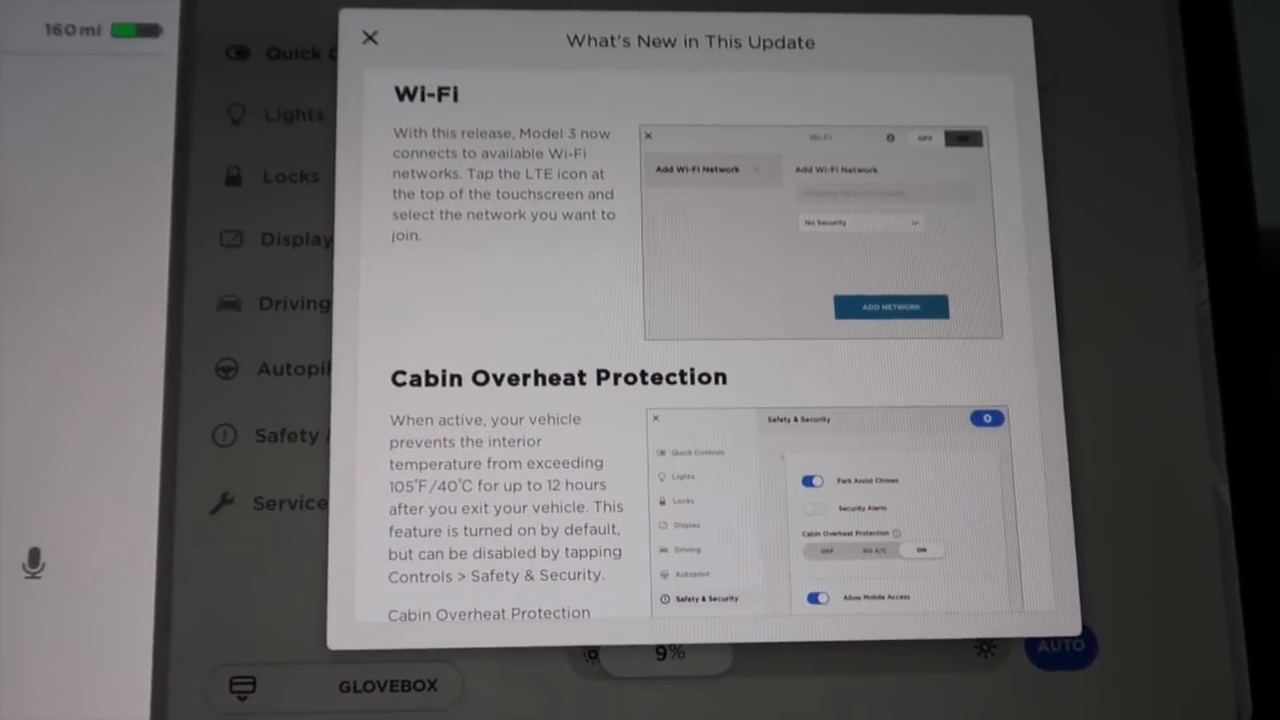
- Scroll past Wi-Fi until Collapsible Alerts appears below Cabin Overheat Protection
scroll(down, 3)
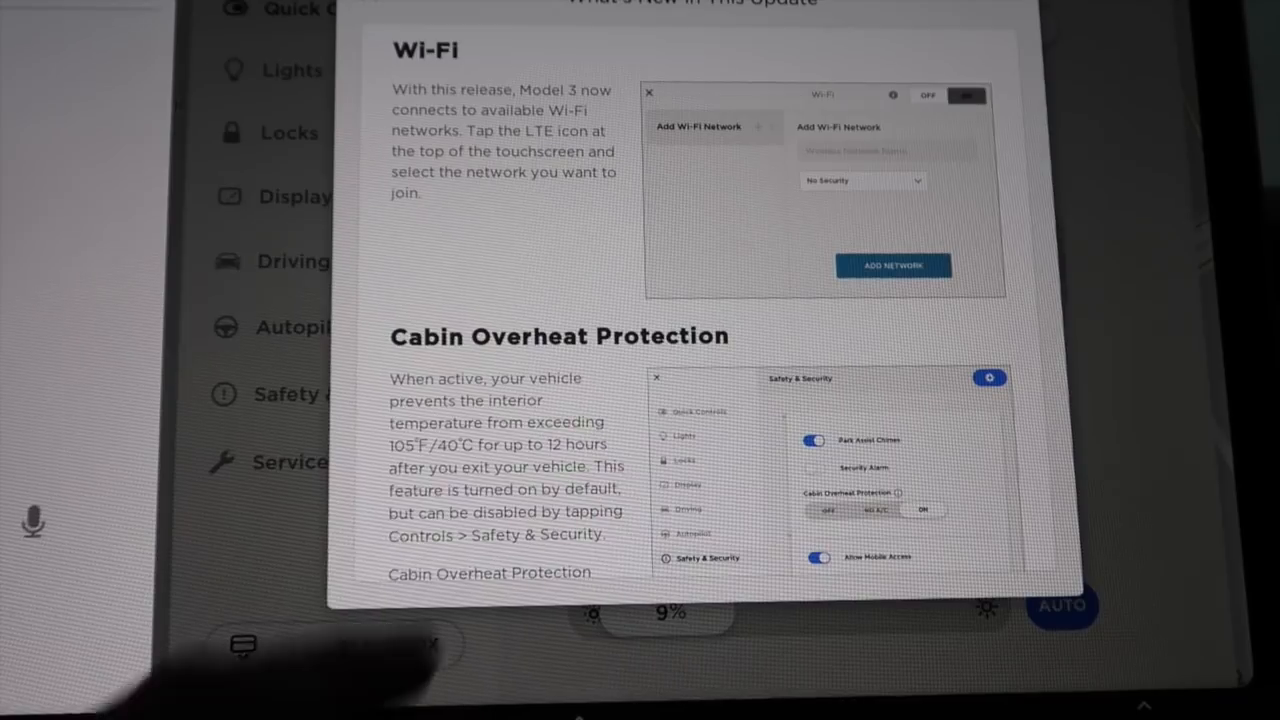
scroll(down, 3)
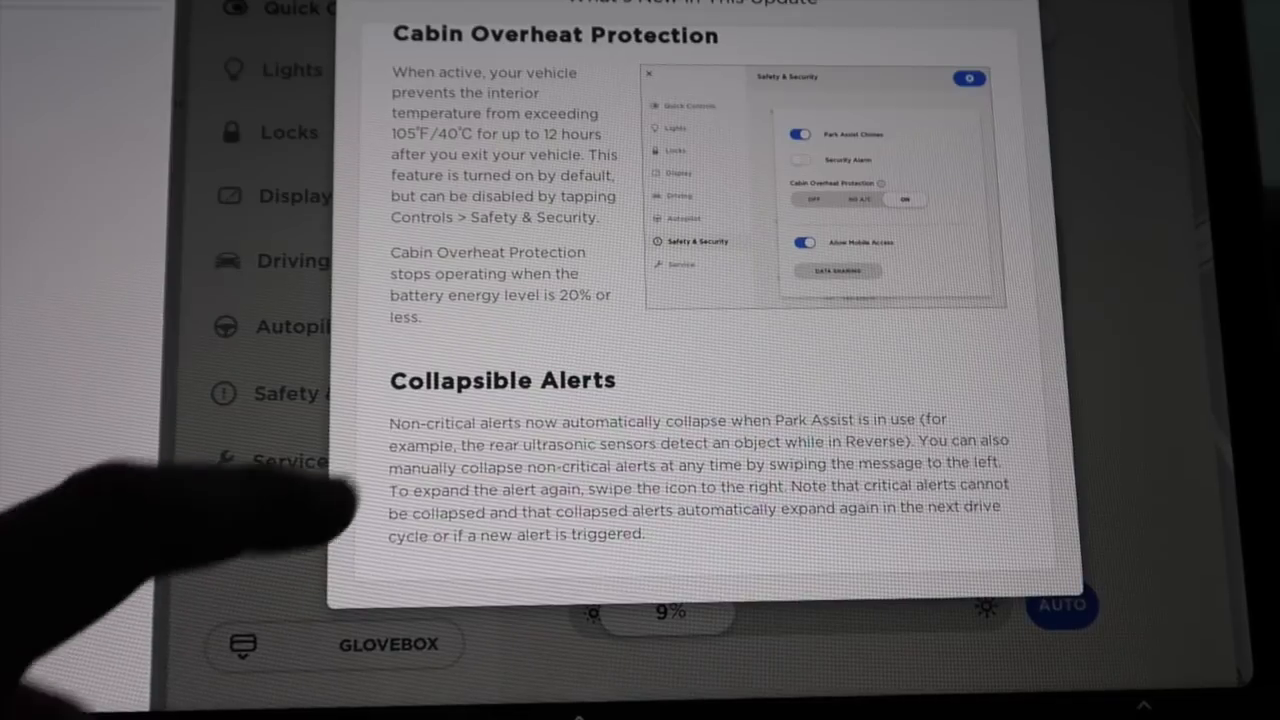
- Scroll to the end of the release notes and tap BACK TO TOP
scroll(down, 3)
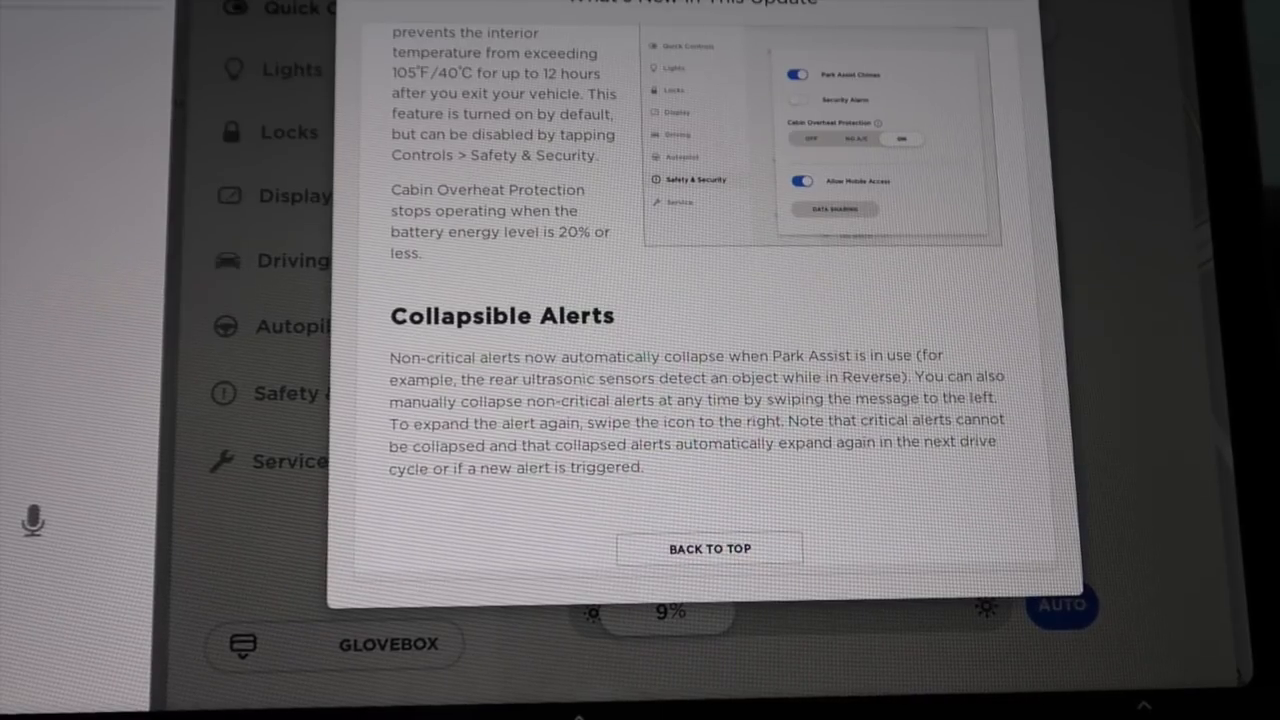
click(900, 138)
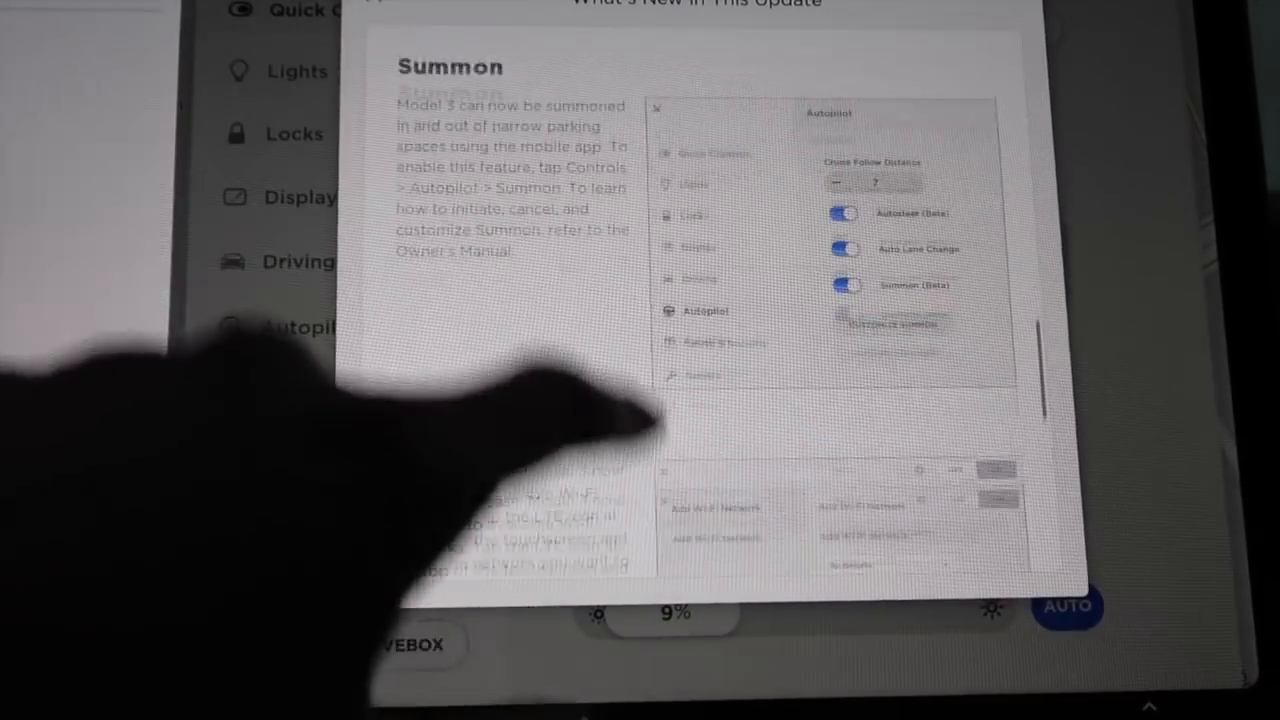
- Scroll the release notes to show Lock Confirmation Sound and the Previous Release Notes heading
scroll(down, 3)
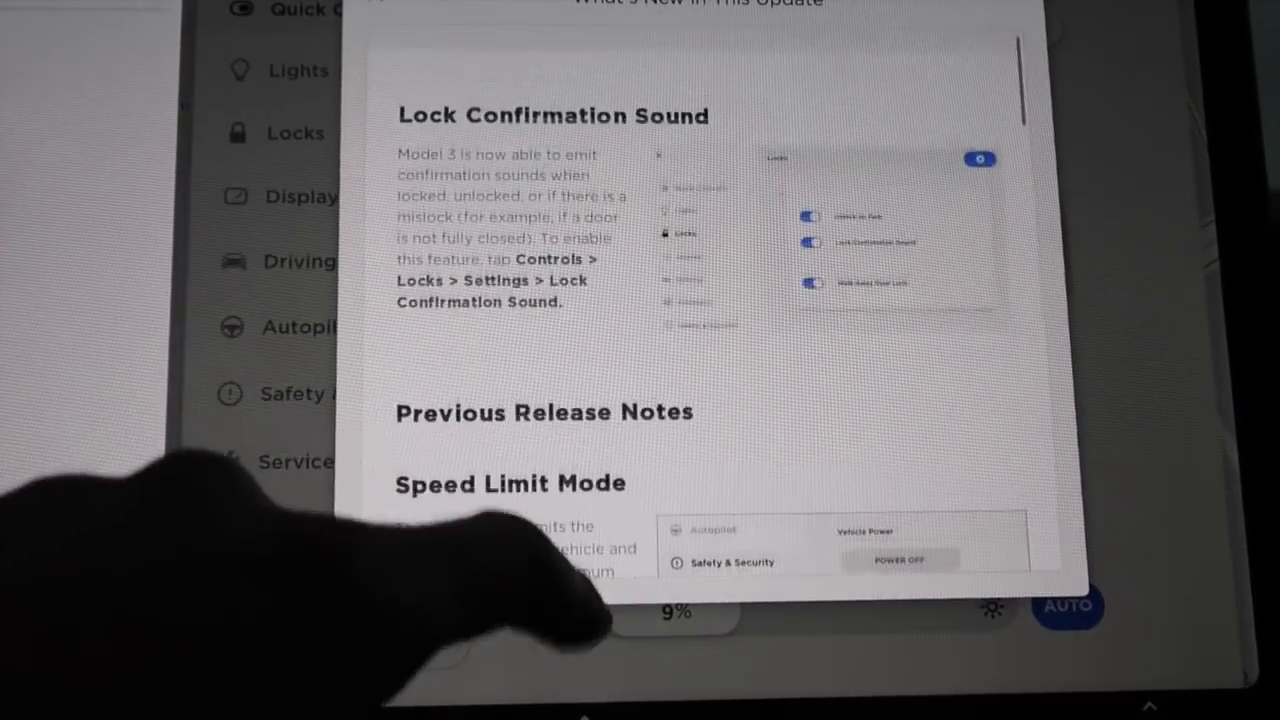